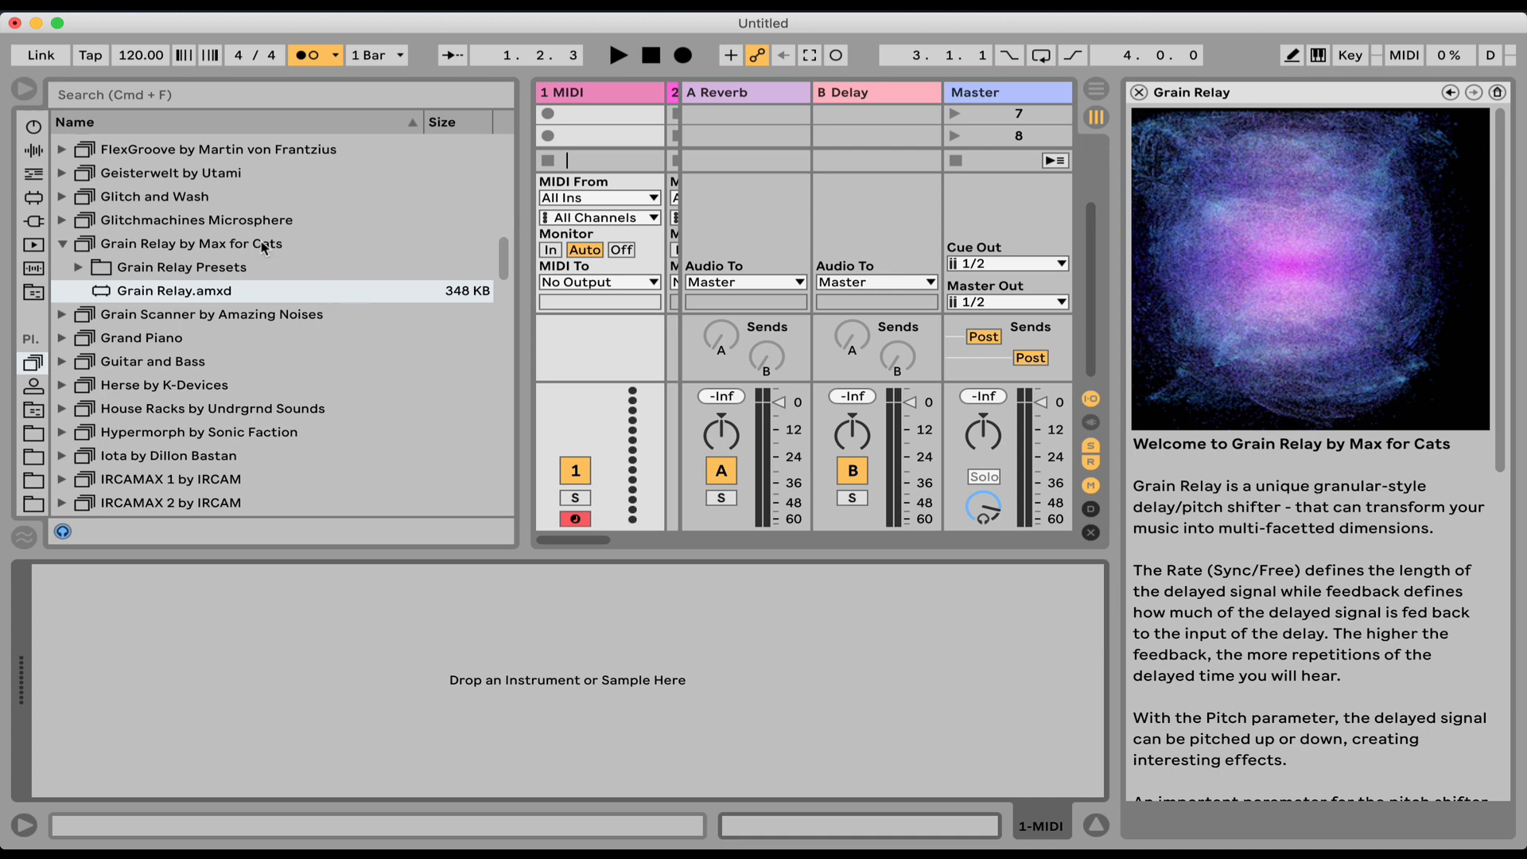
Step: Load Grain Relay.amxd from the browser onto the MIDI track
double_click(175, 290)
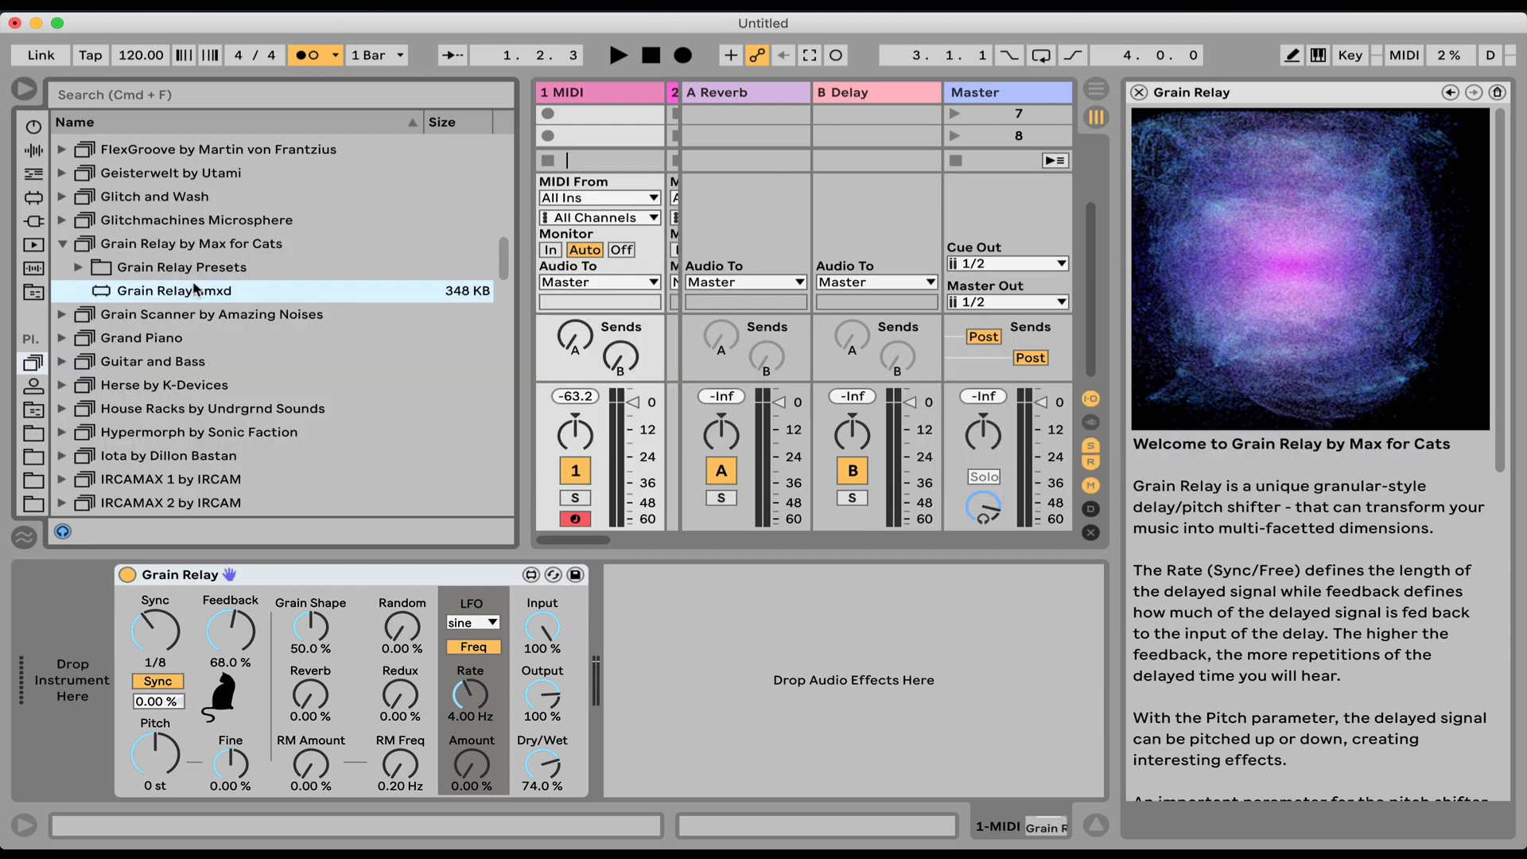
mouse_move(192, 471)
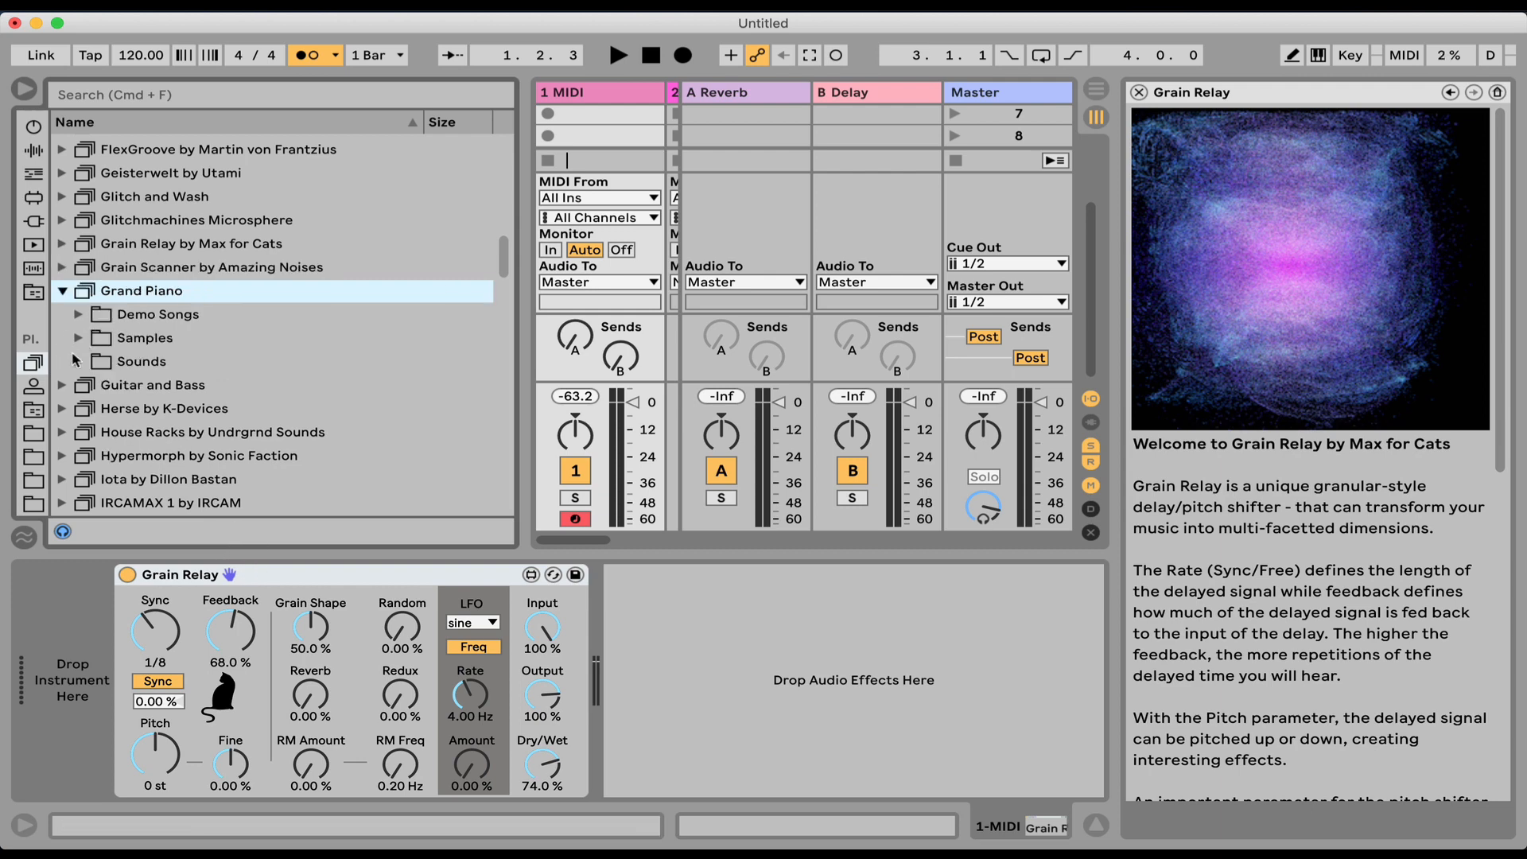
Step: Set Grain Relay's Sync to 1/4 and Feedback to 31%
left_click(78, 361)
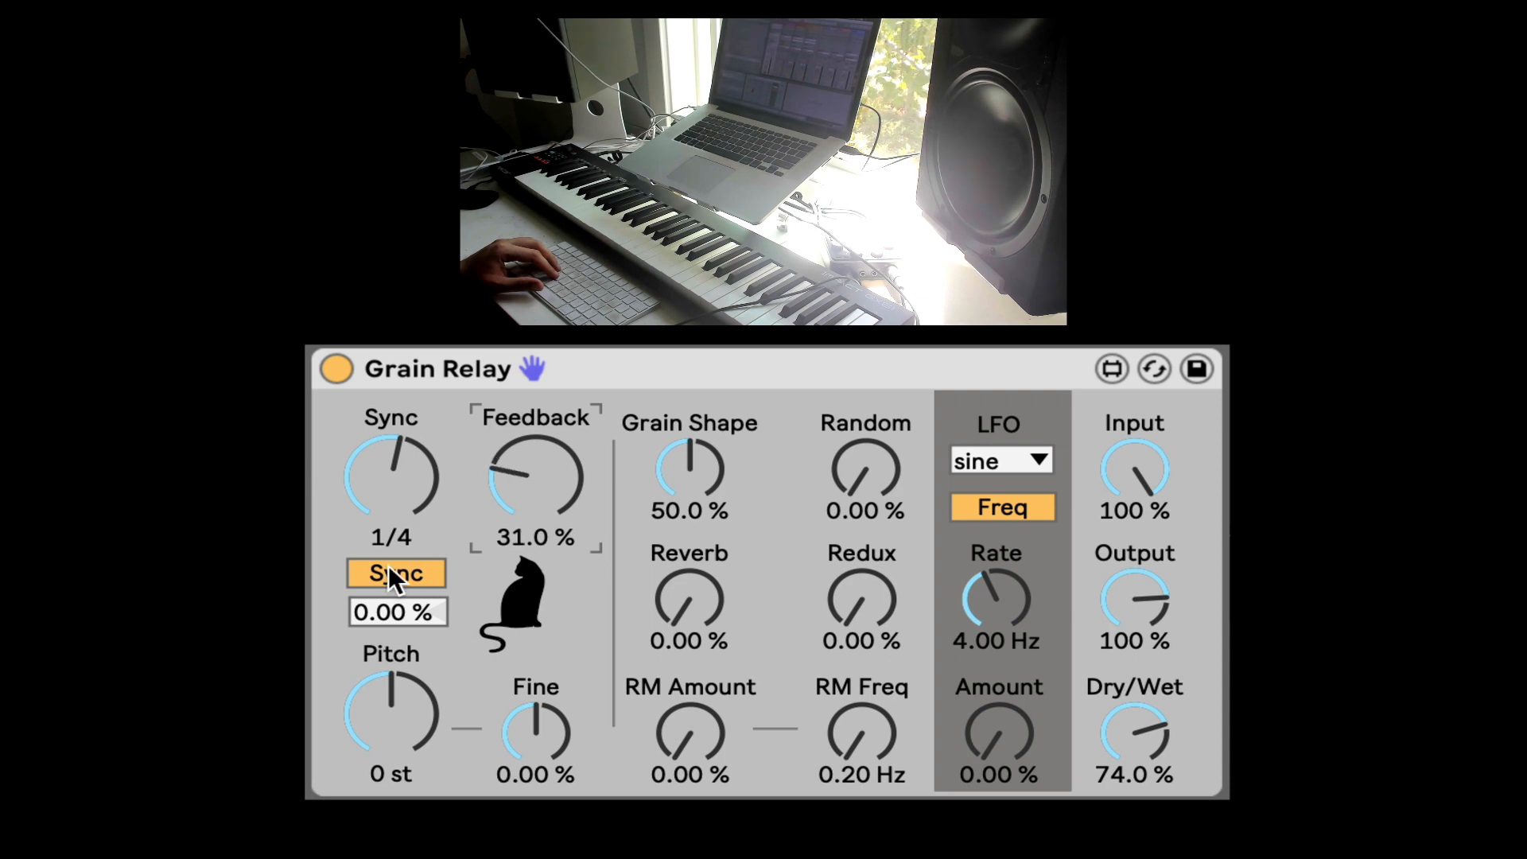
Step: Toggle the delay length to free milliseconds and back to tempo-synced divisions
left_click(396, 573)
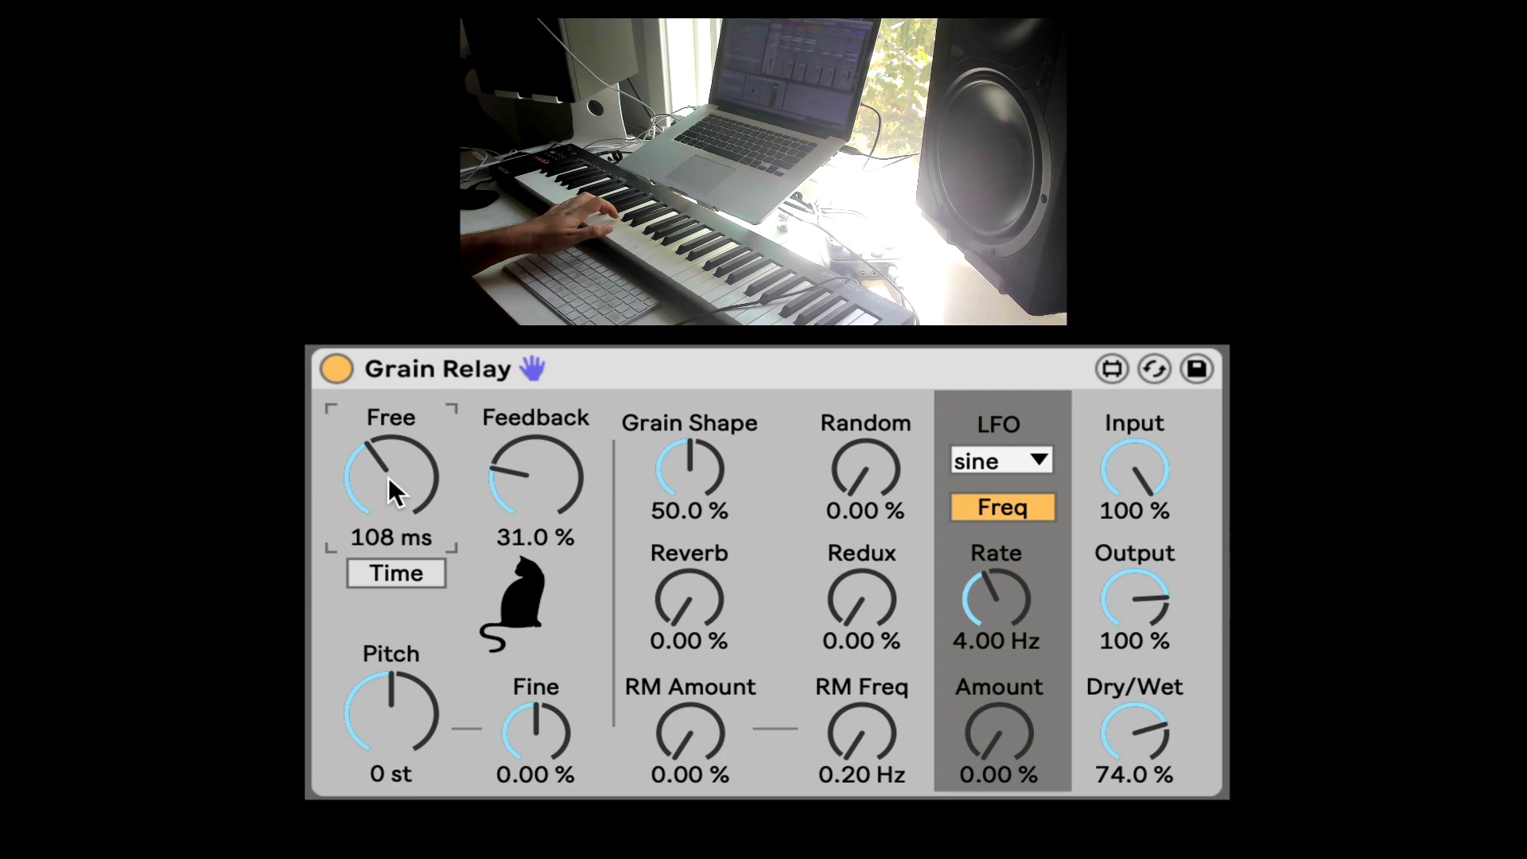
left_click(394, 573)
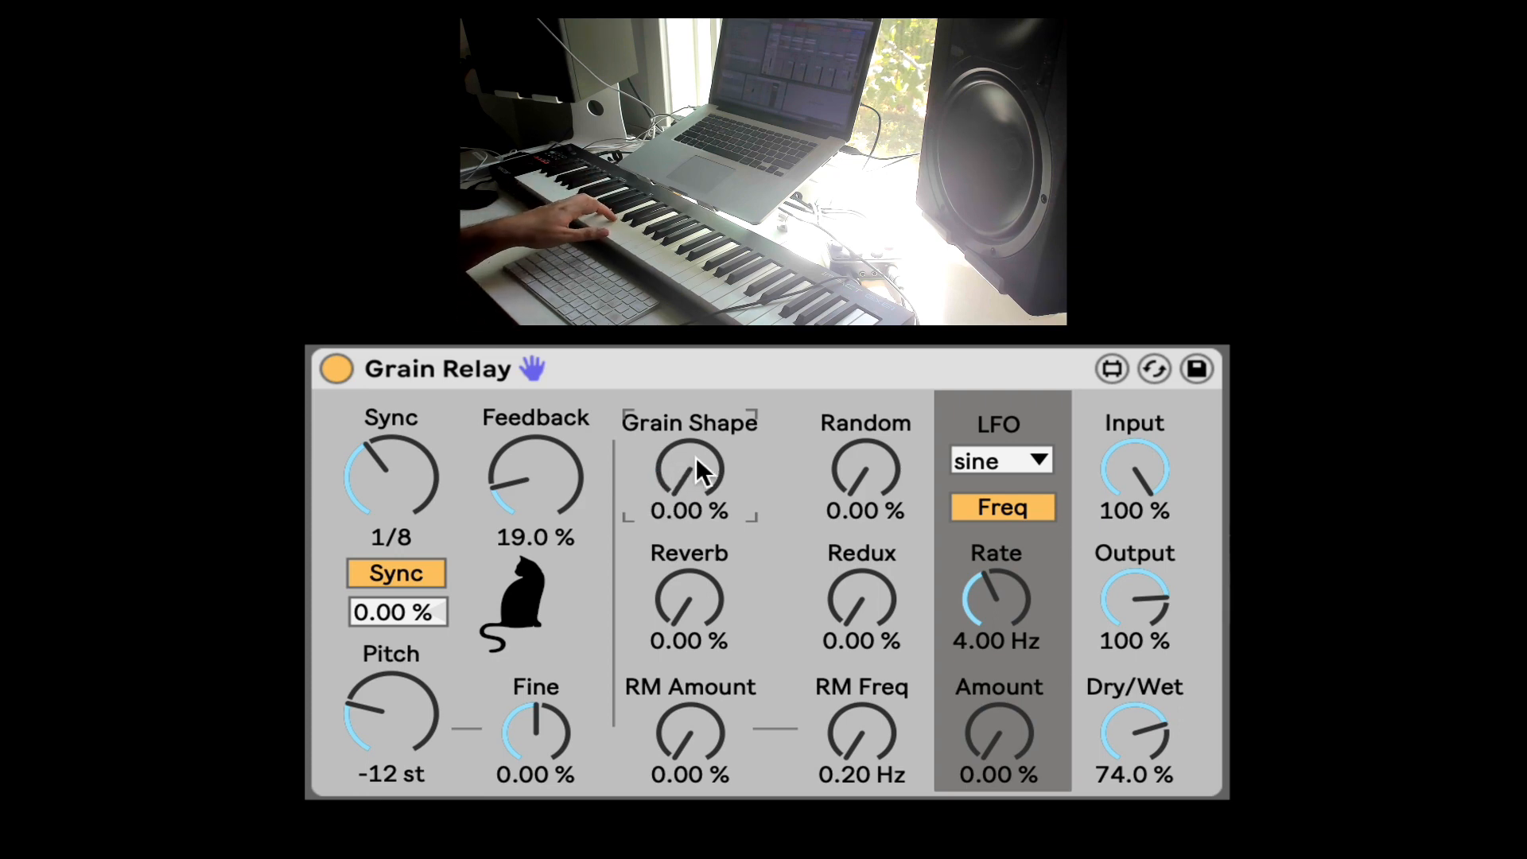
Step: Switch Grain Relay's delay length from synced divisions to free milliseconds
left_click(396, 573)
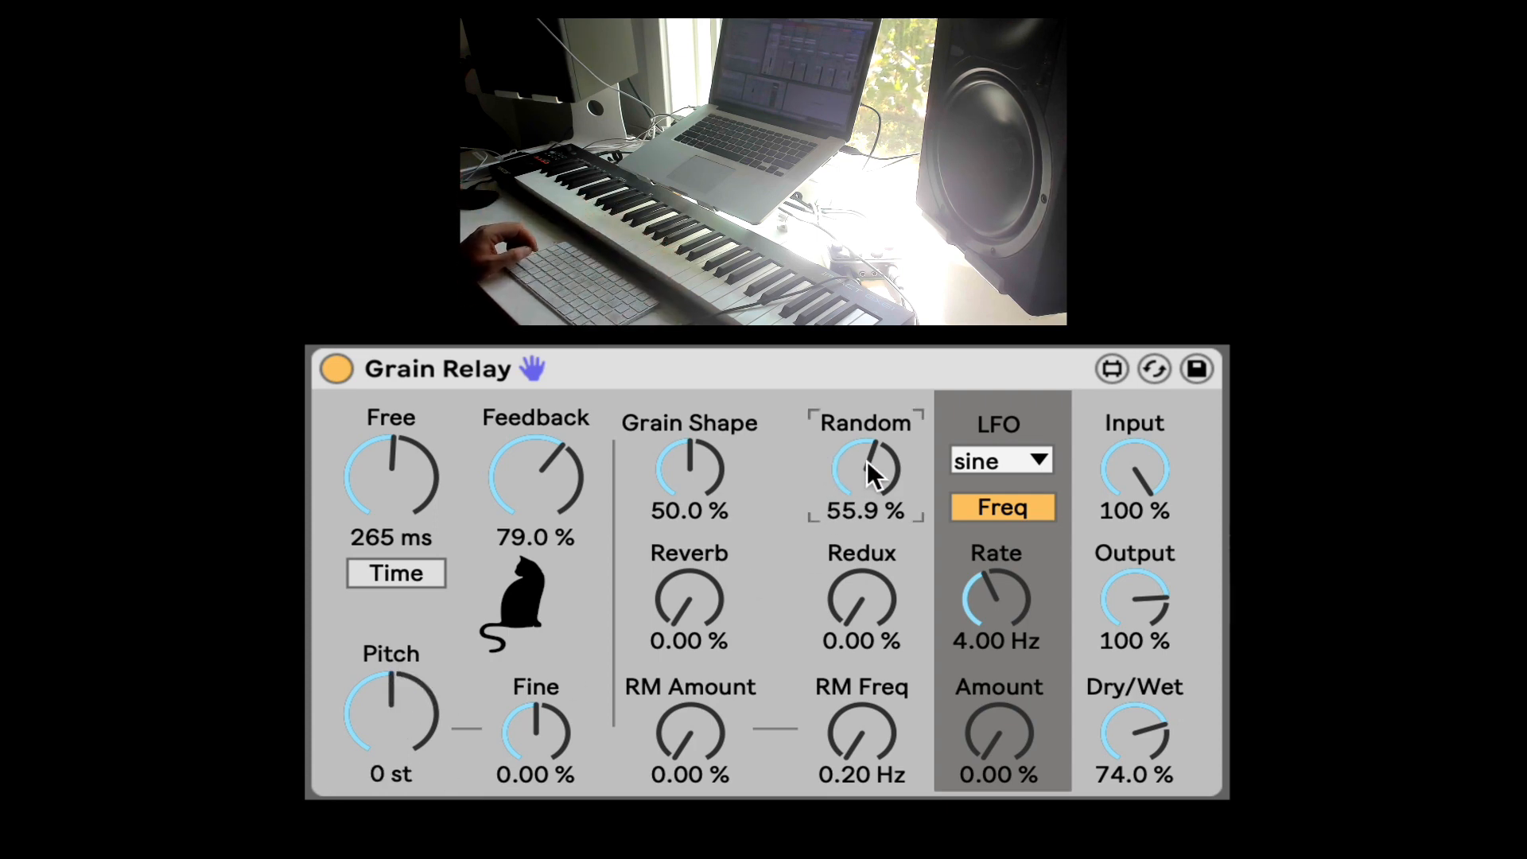
mouse_move(870, 479)
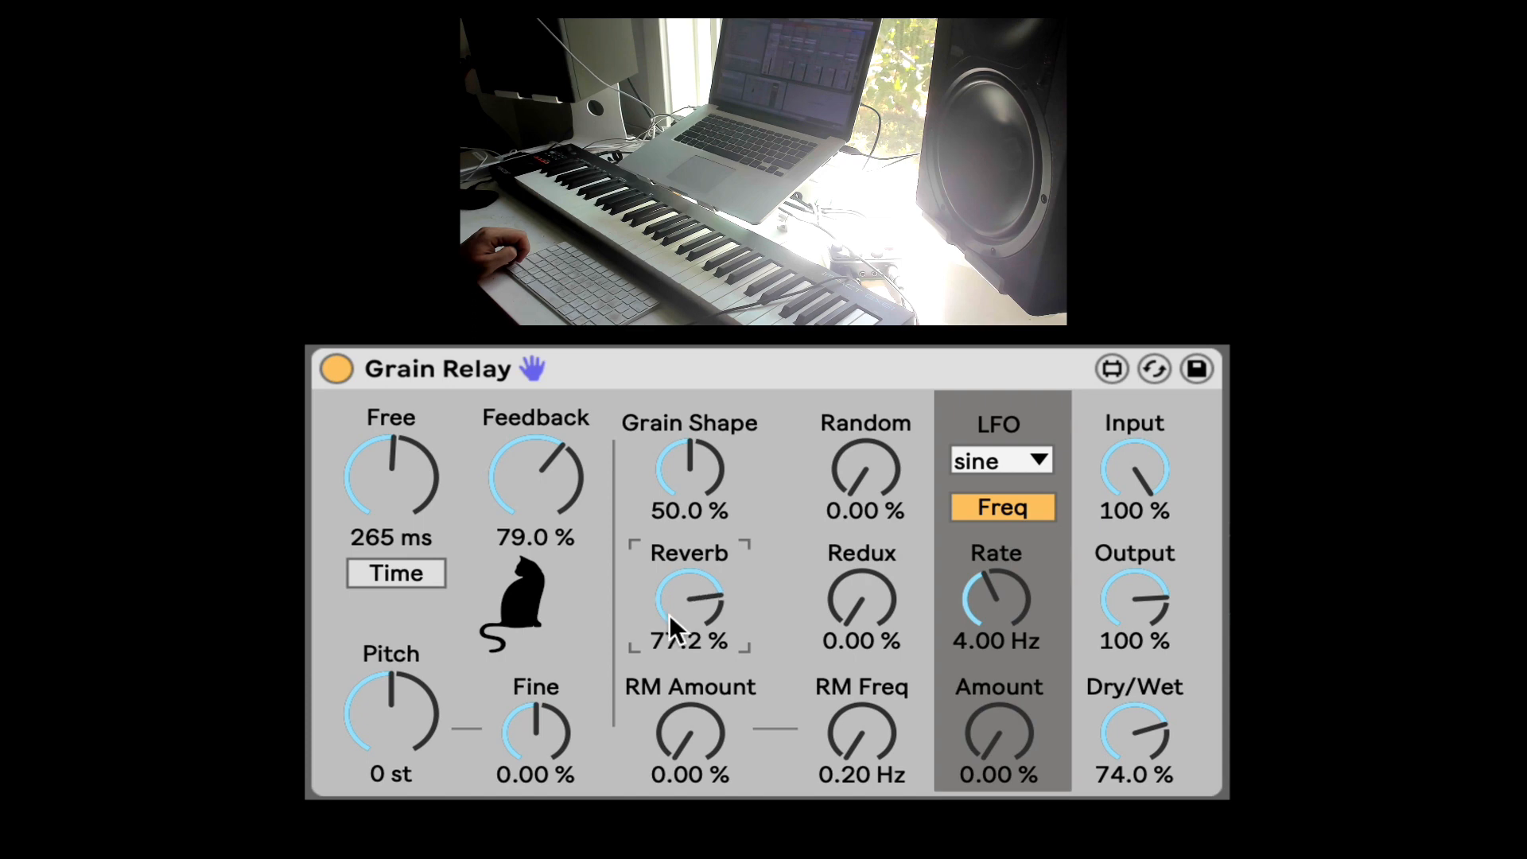
mouse_move(711, 534)
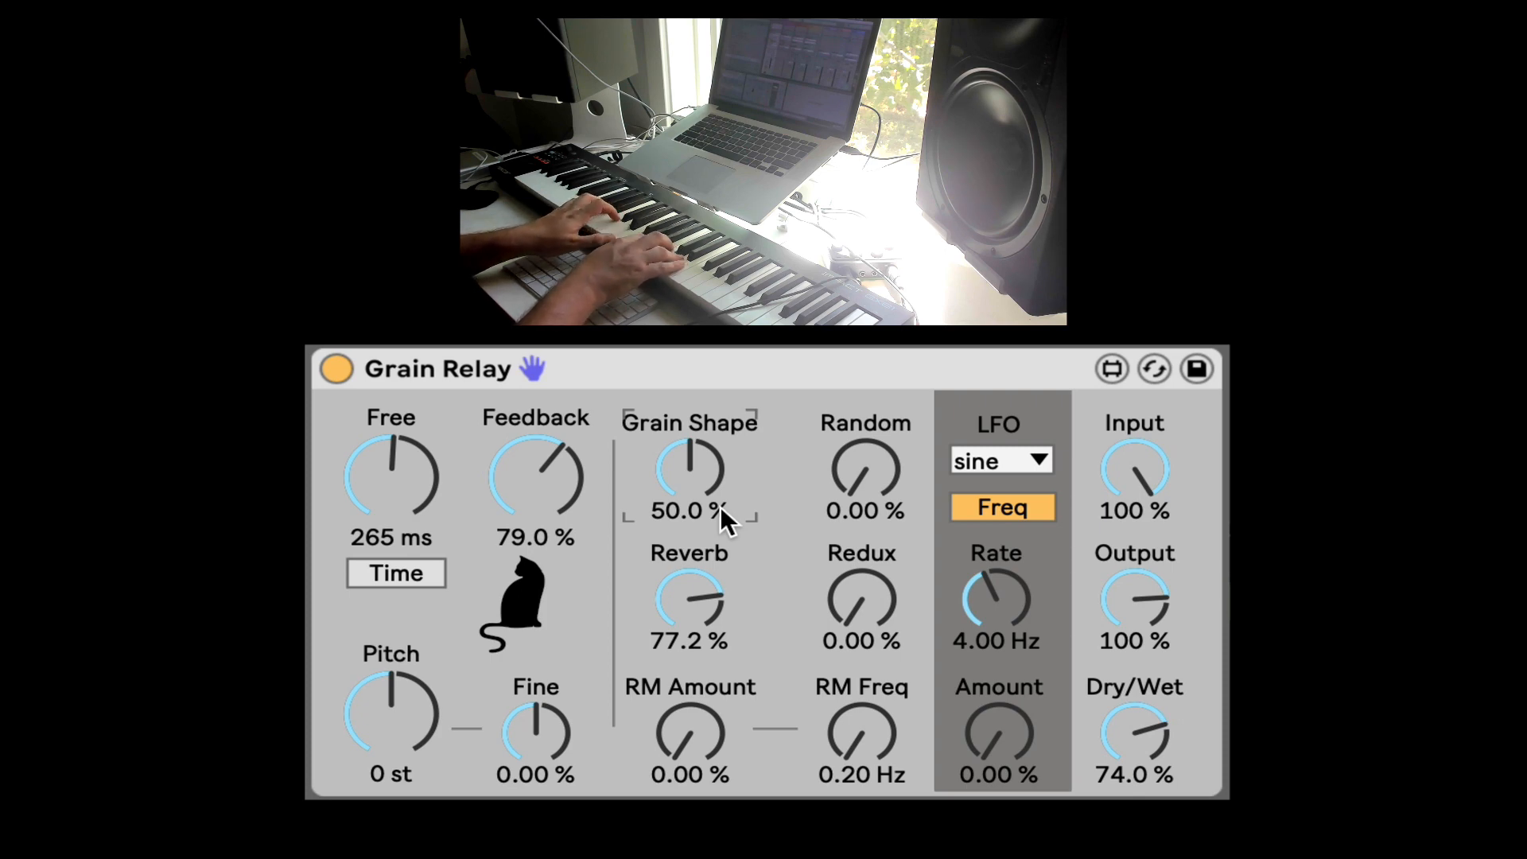
mouse_move(896, 574)
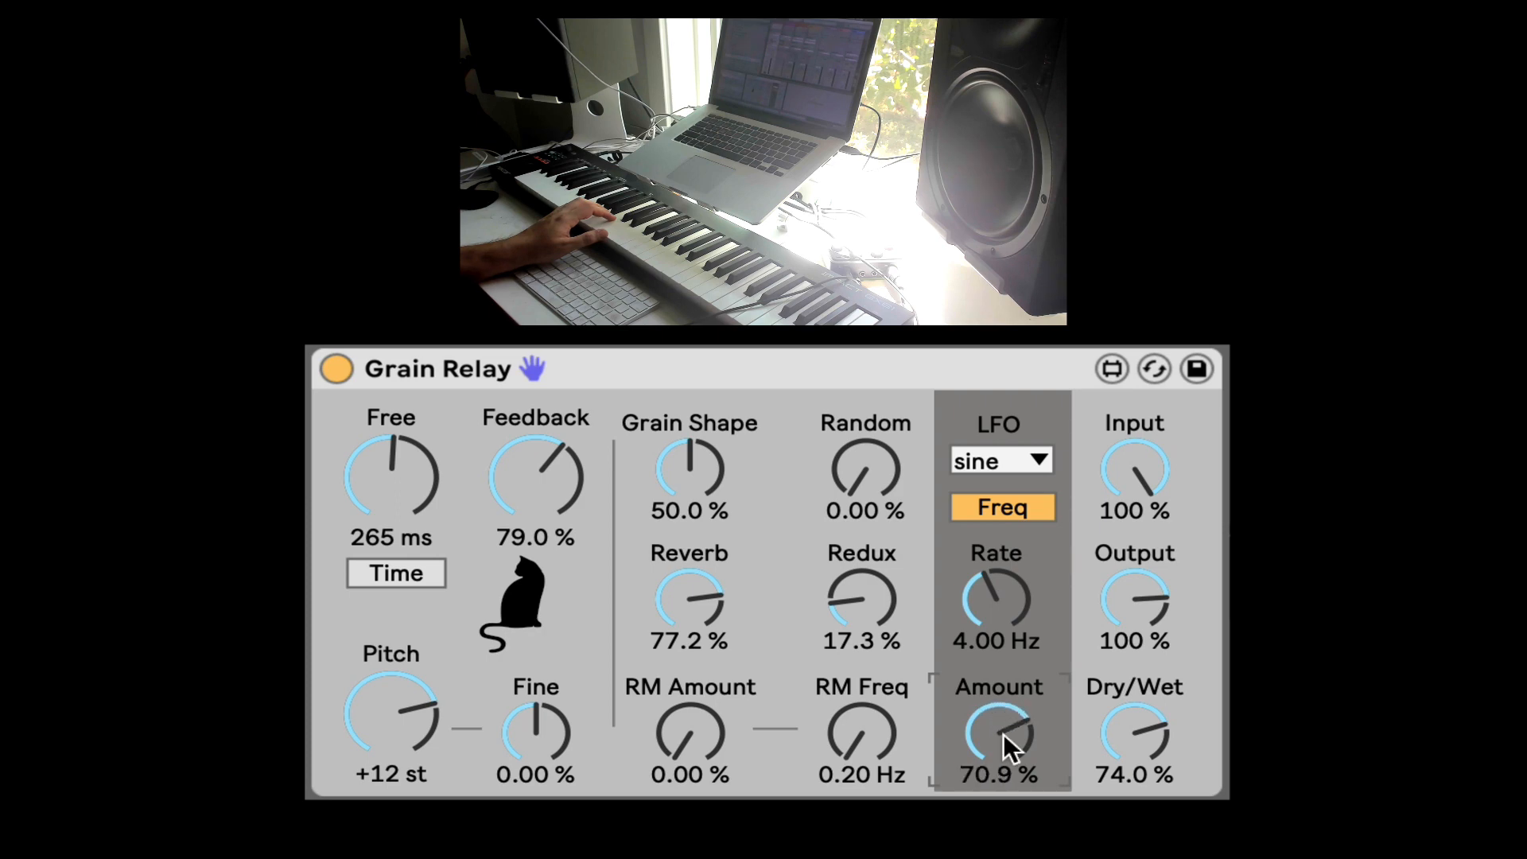
mouse_move(1018, 602)
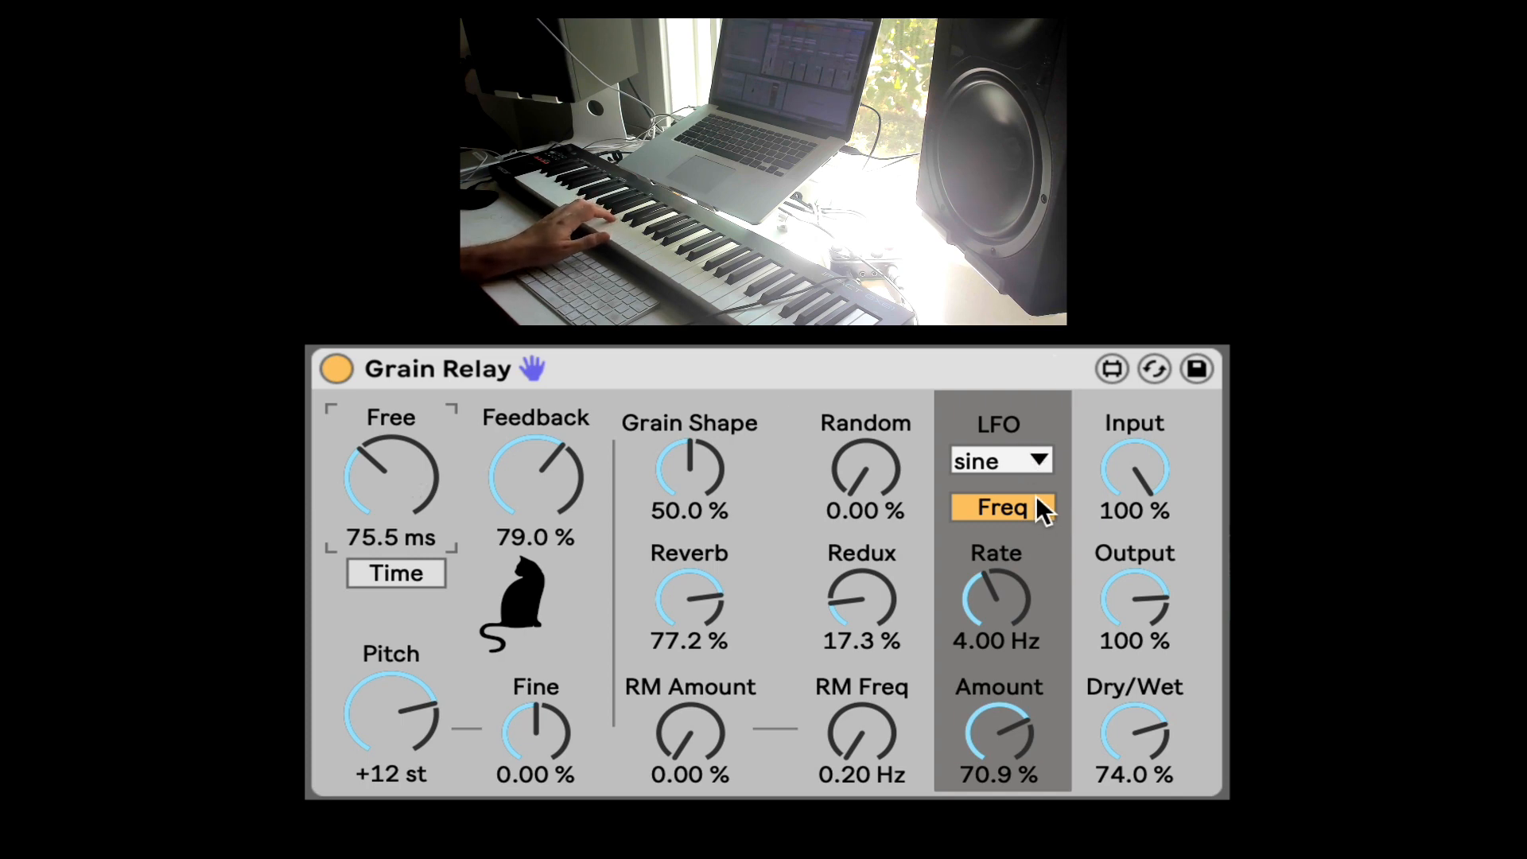
Step: Try the perlin LFO waveform, settle on bin, and toggle the LFO rate between Freq and Sync
left_click(998, 460)
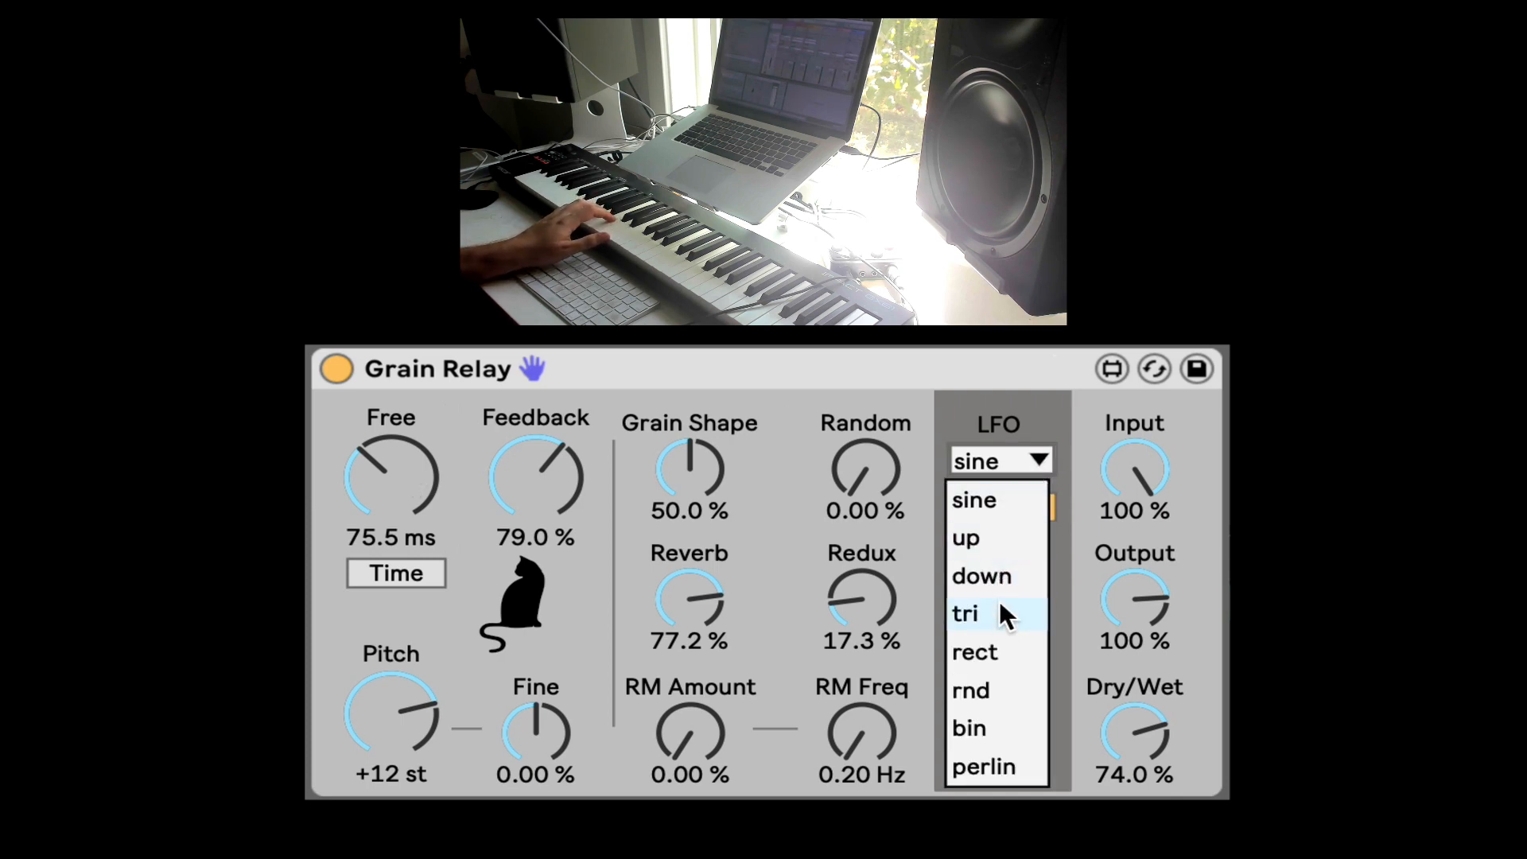
mouse_move(965, 537)
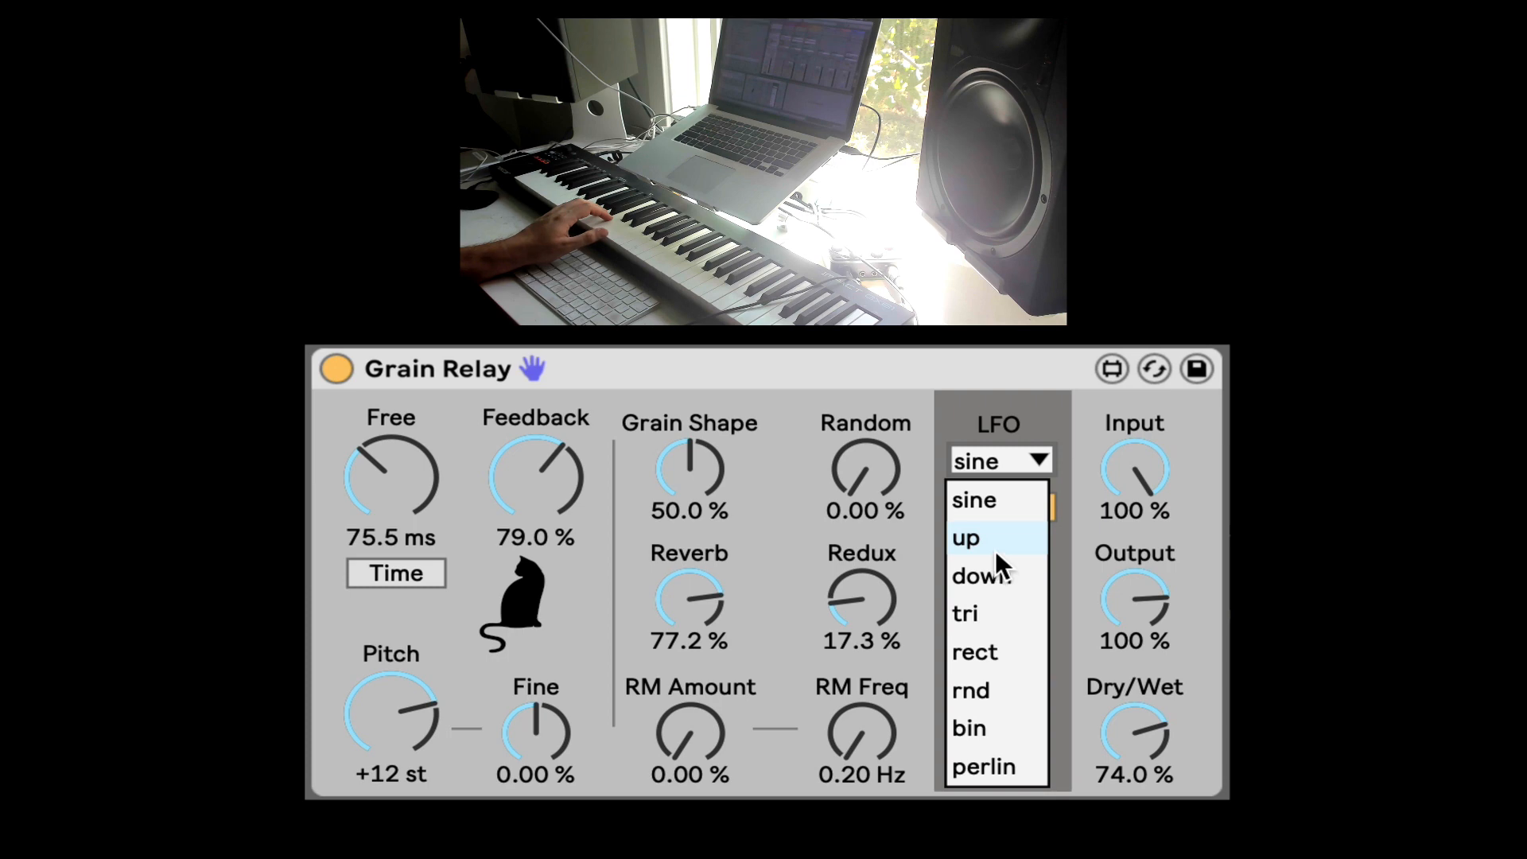
mouse_move(992, 743)
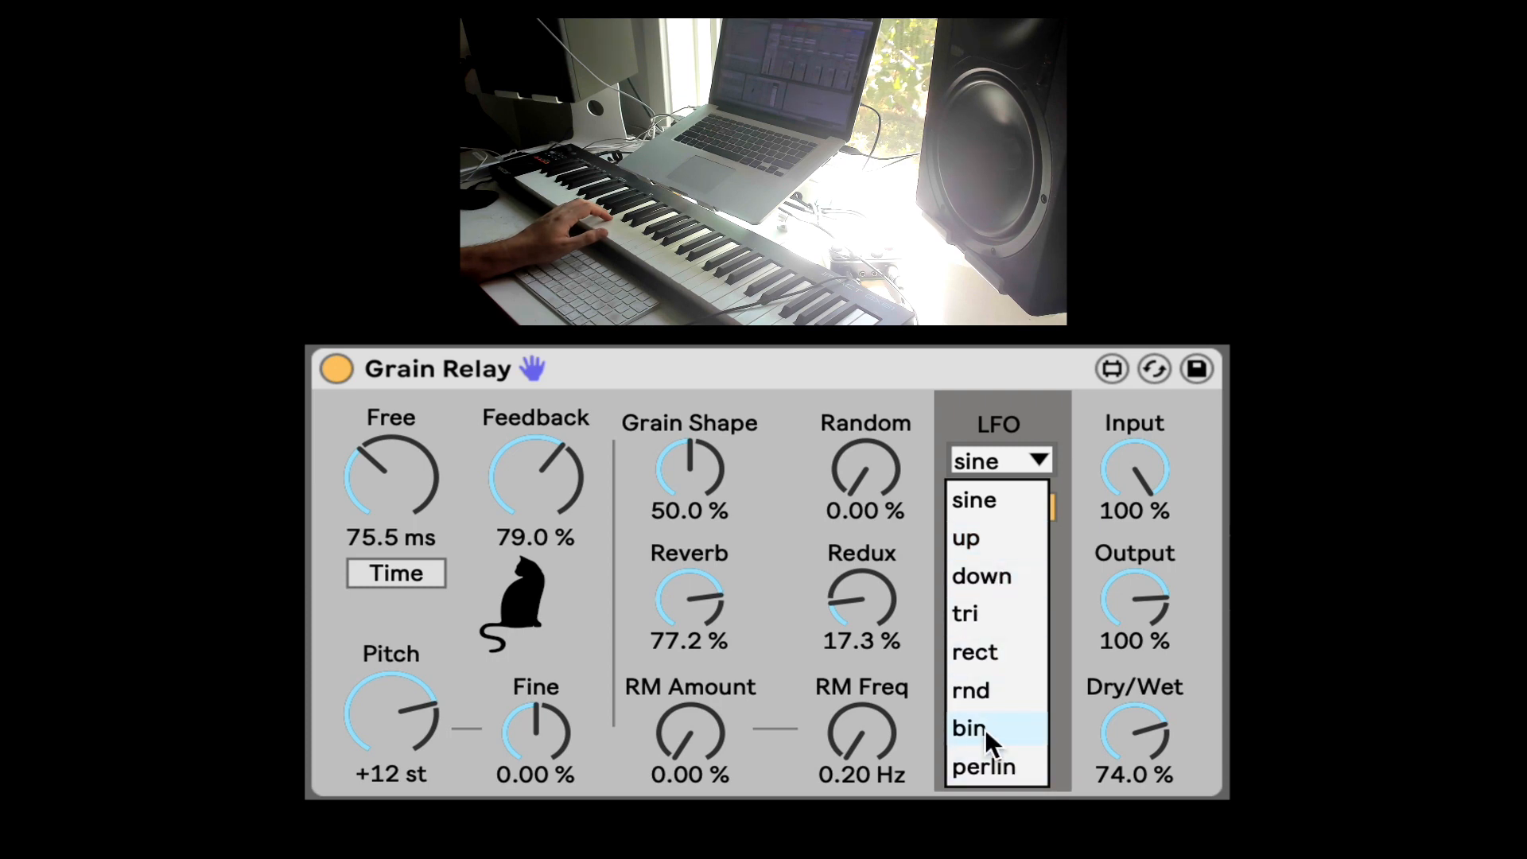
left_click(983, 766)
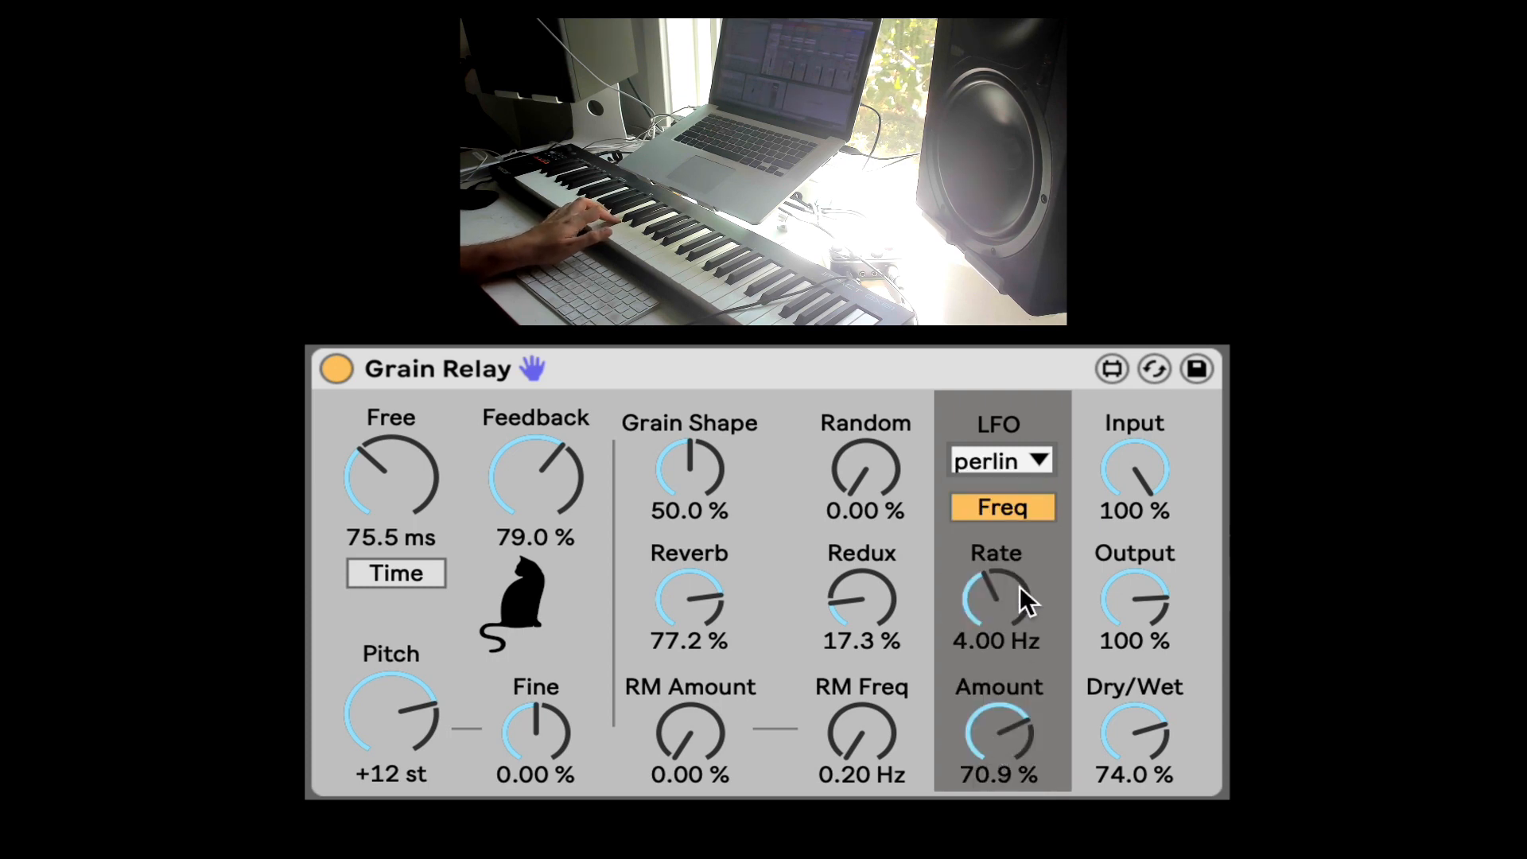
left_click(1000, 461)
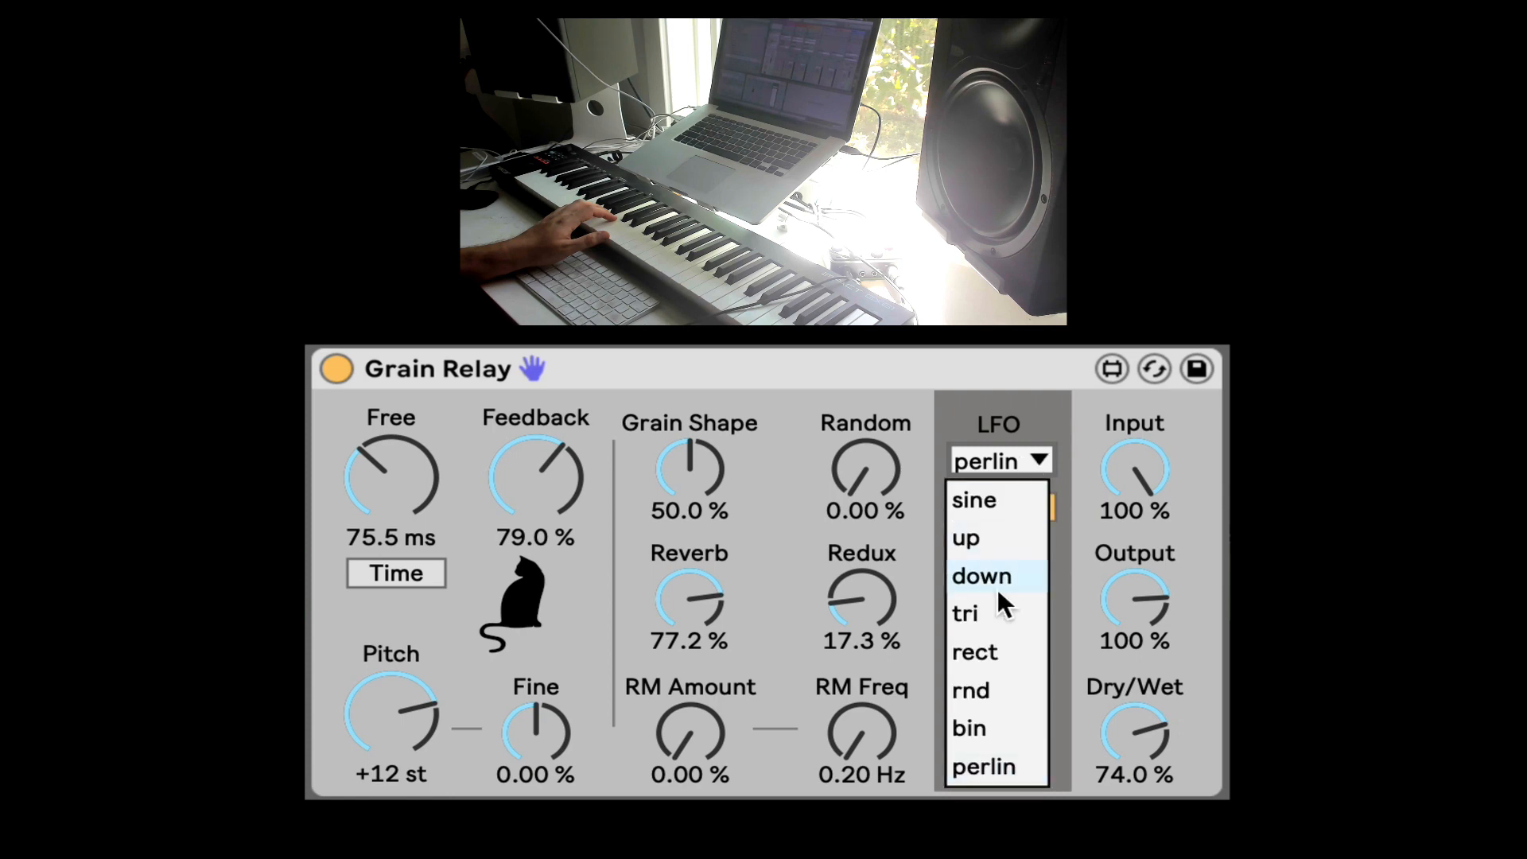
left_click(967, 727)
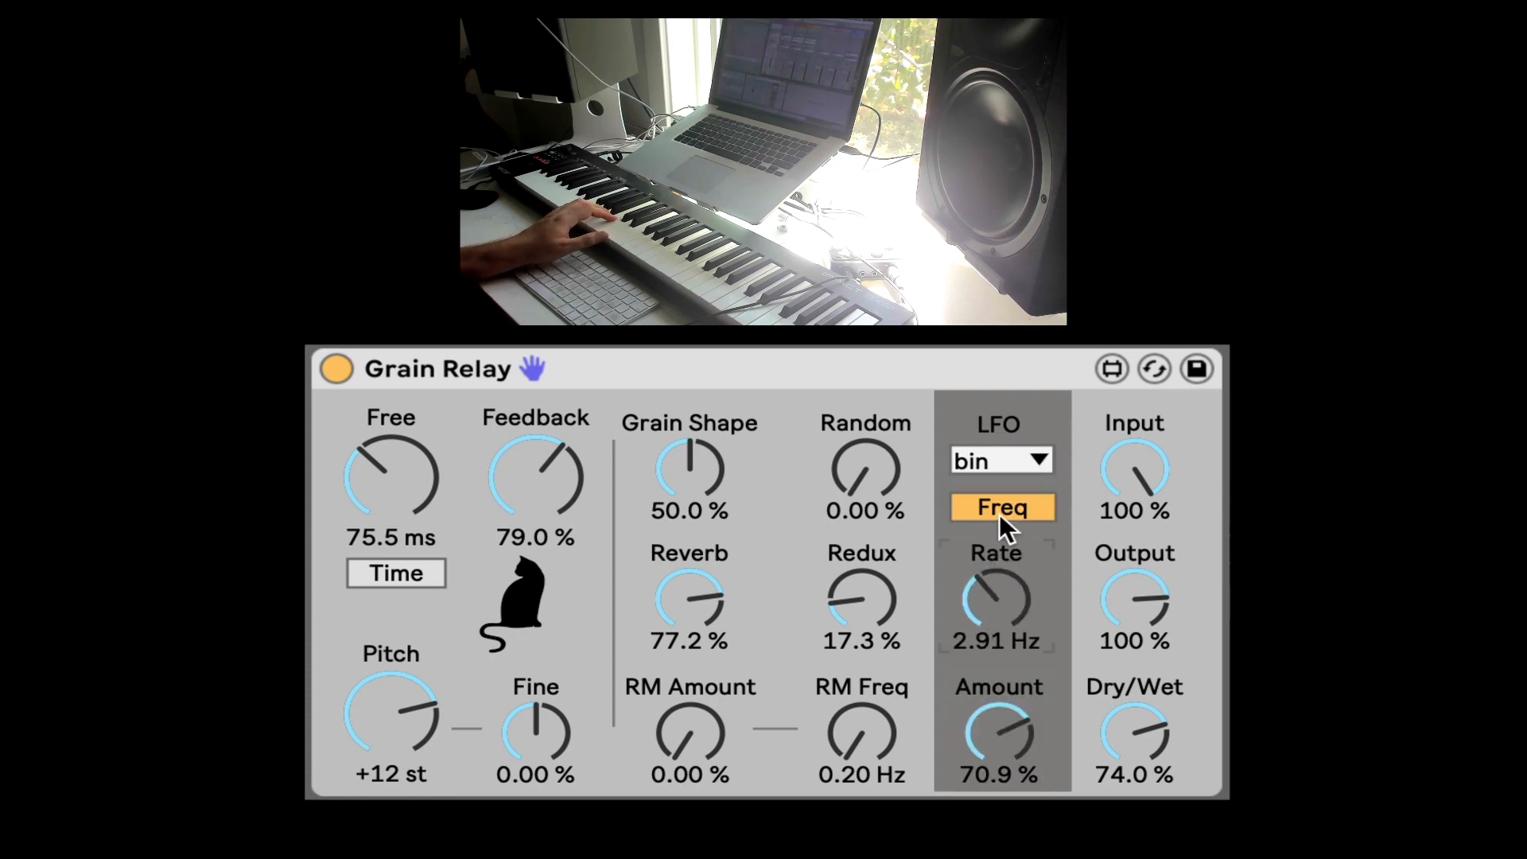
left_click(999, 507)
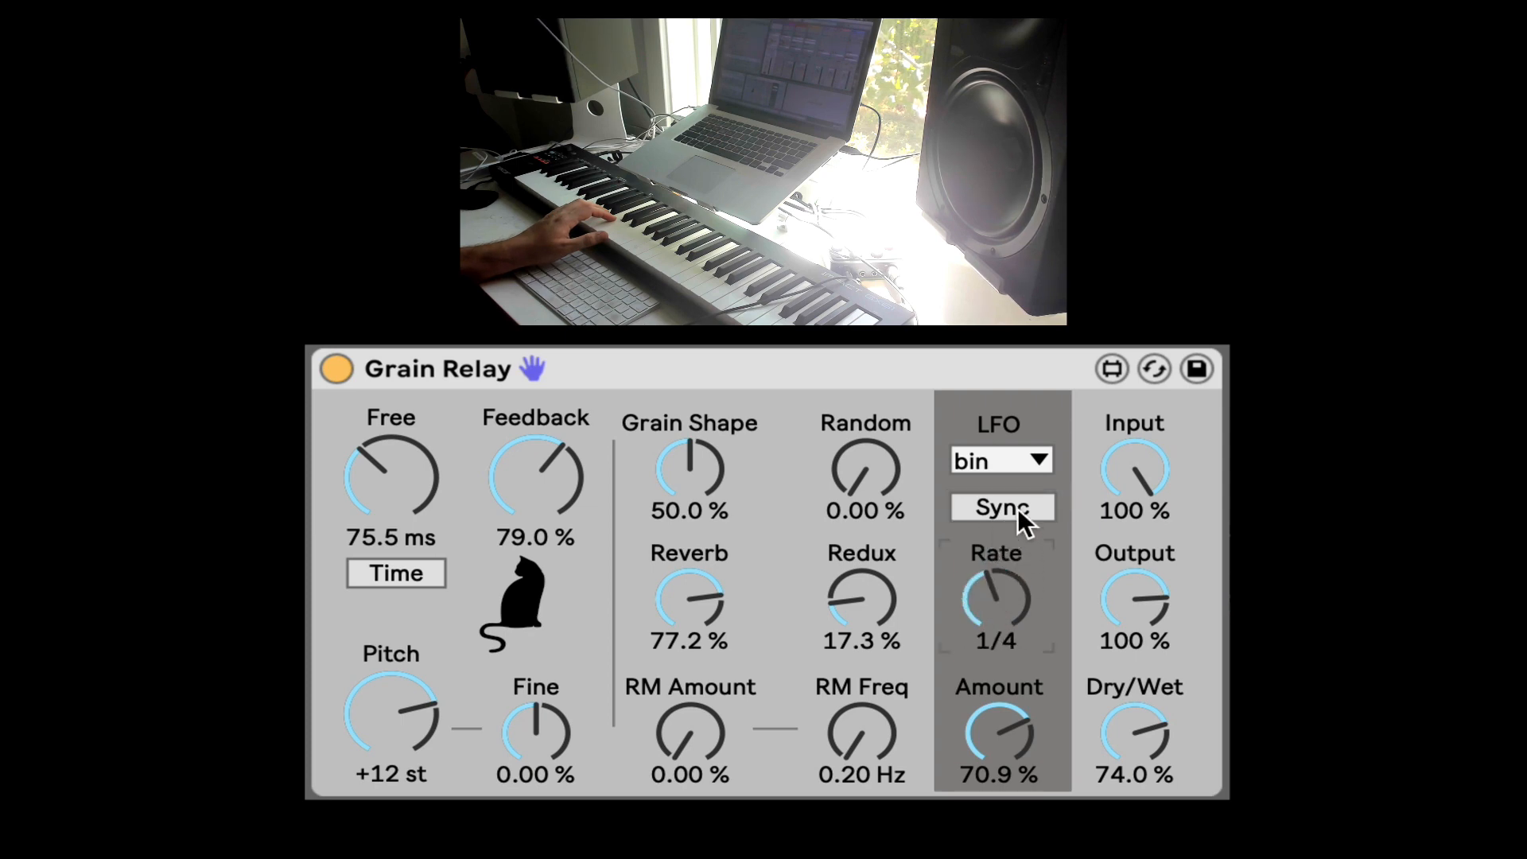
left_click(998, 507)
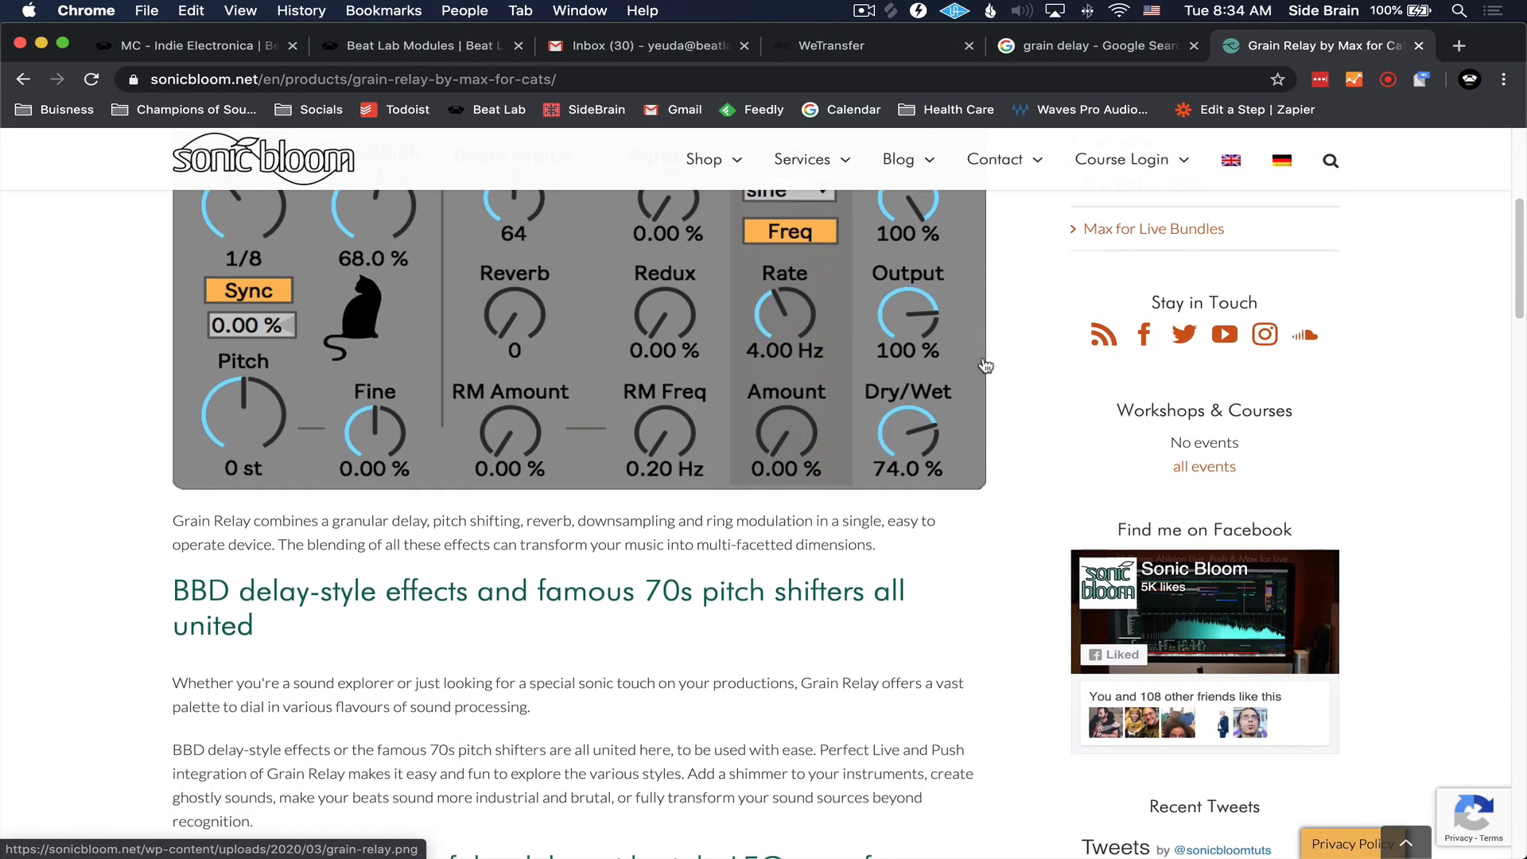
Step: Scroll the Grain Relay product page down to the requirements and 20 EUR price
scroll("down", 3)
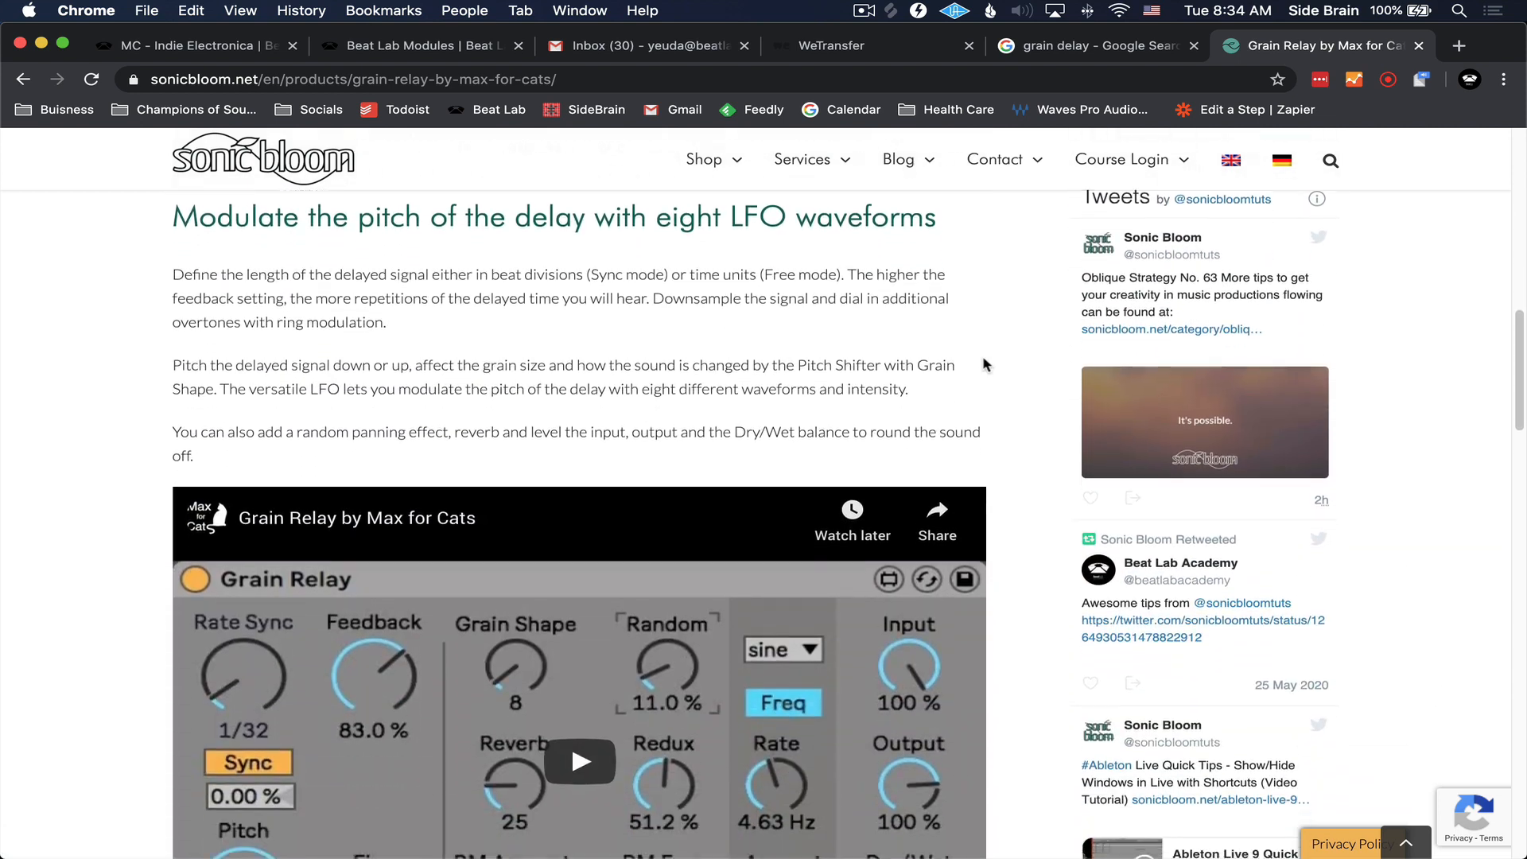
scroll("down", 3)
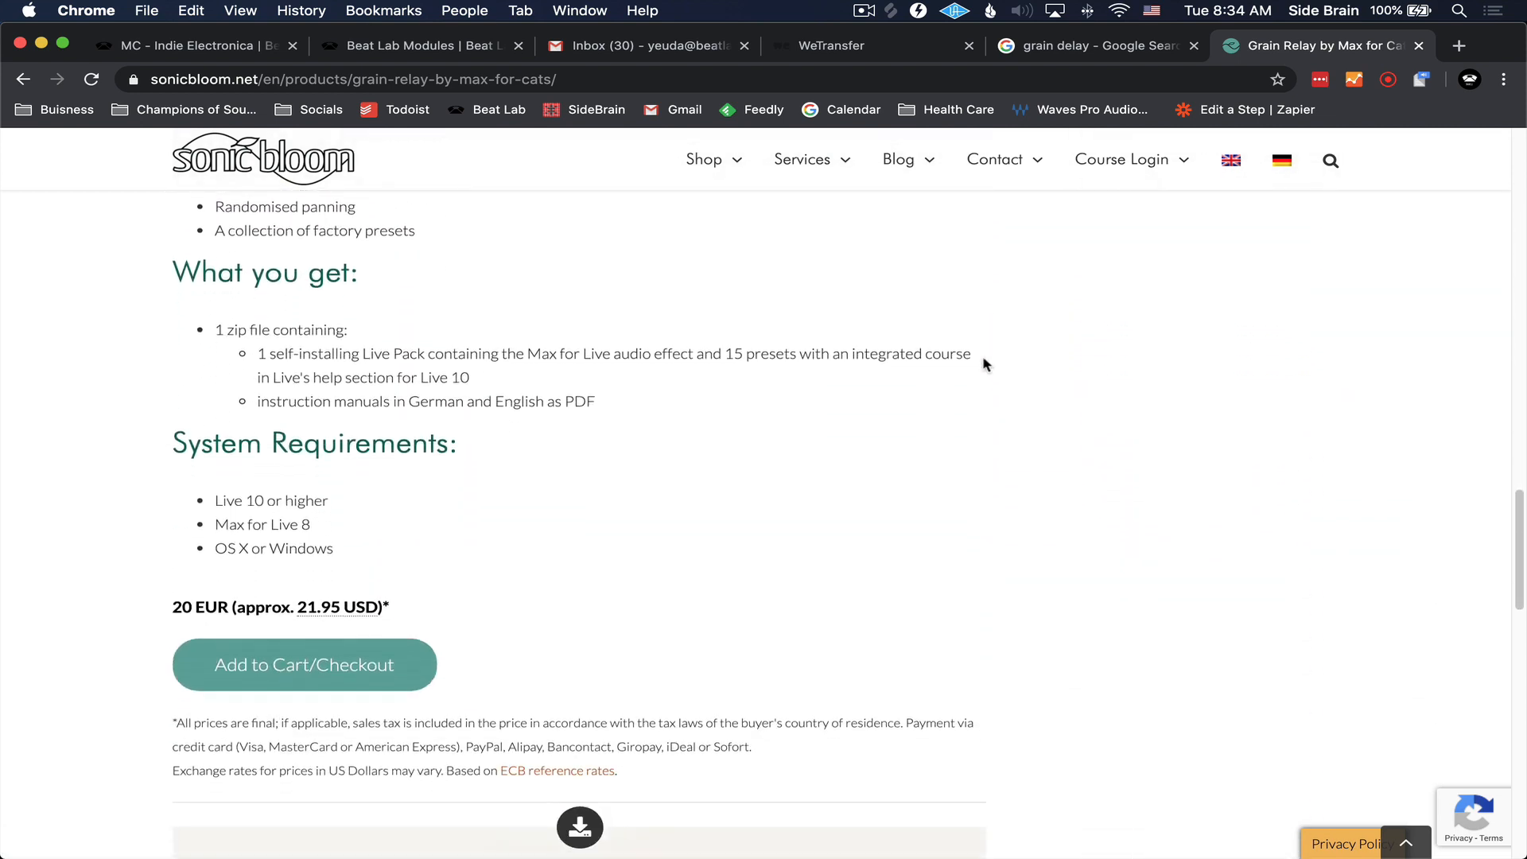